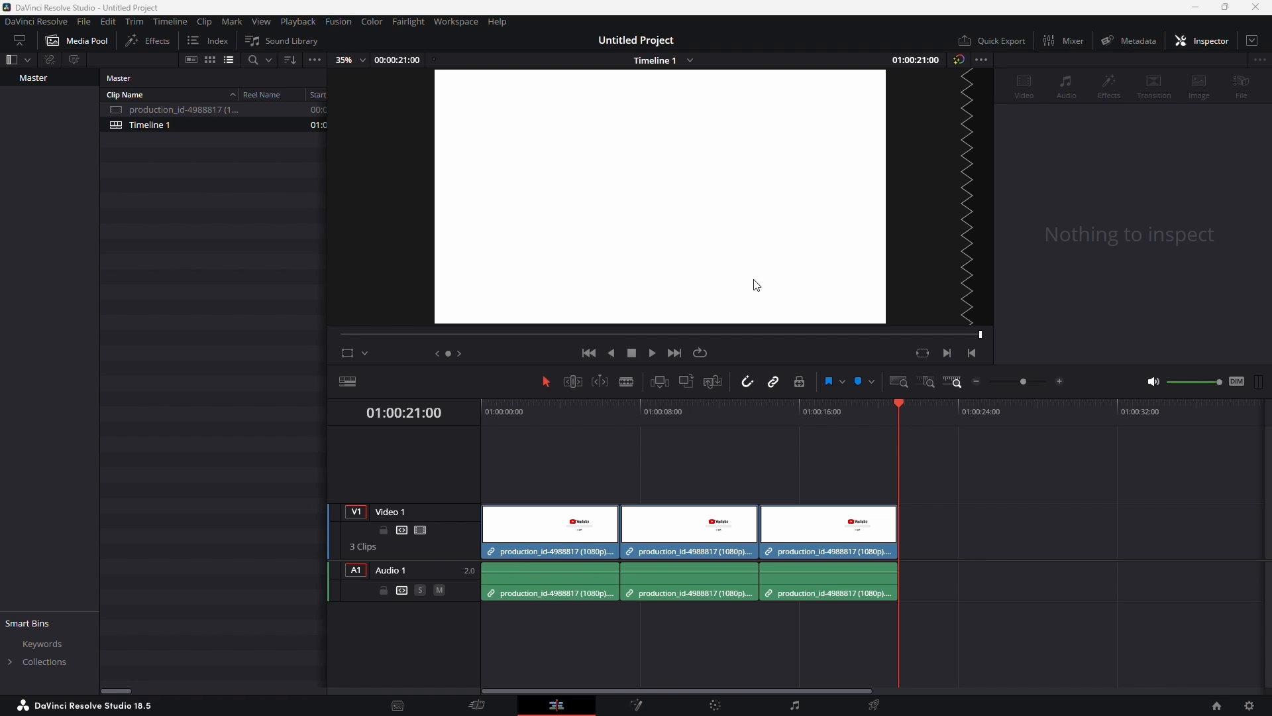
- Undo and redo the clip deletion so the timeline again holds three linked video-and-audio clips
{"action": "key", "text": "Ctrl+z"}
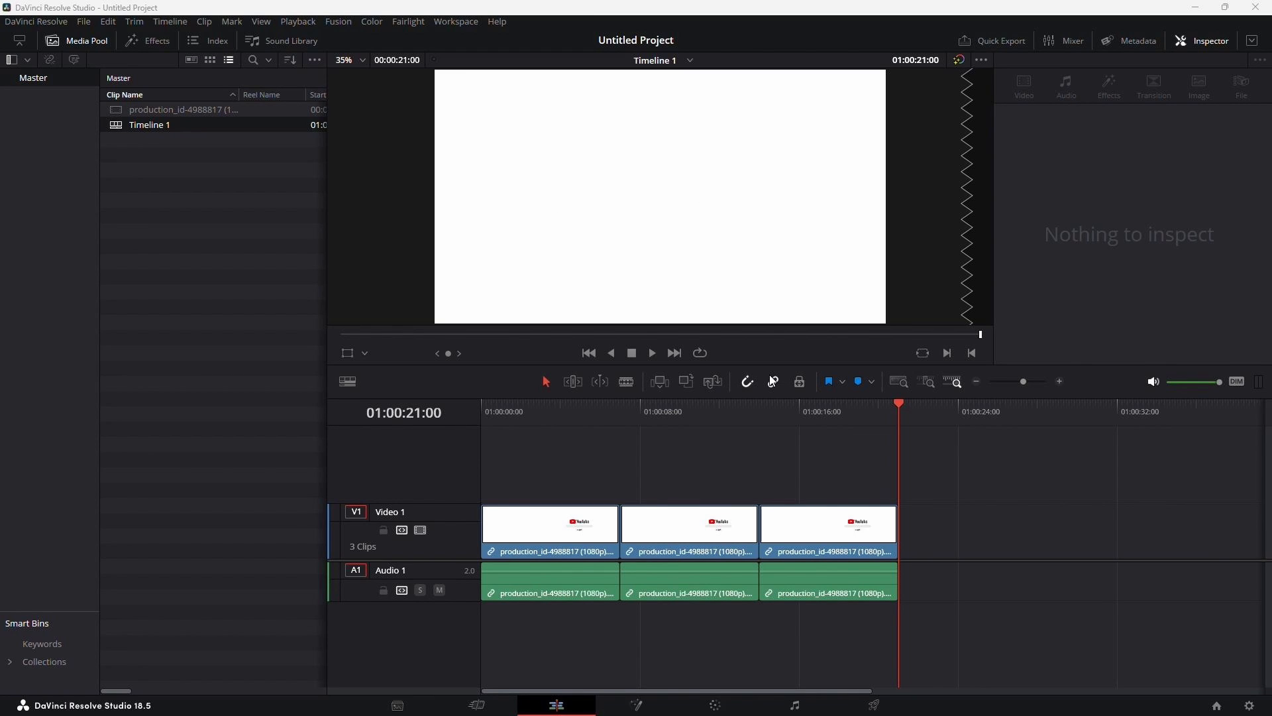
{"action": "key", "text": "Cmd+z"}
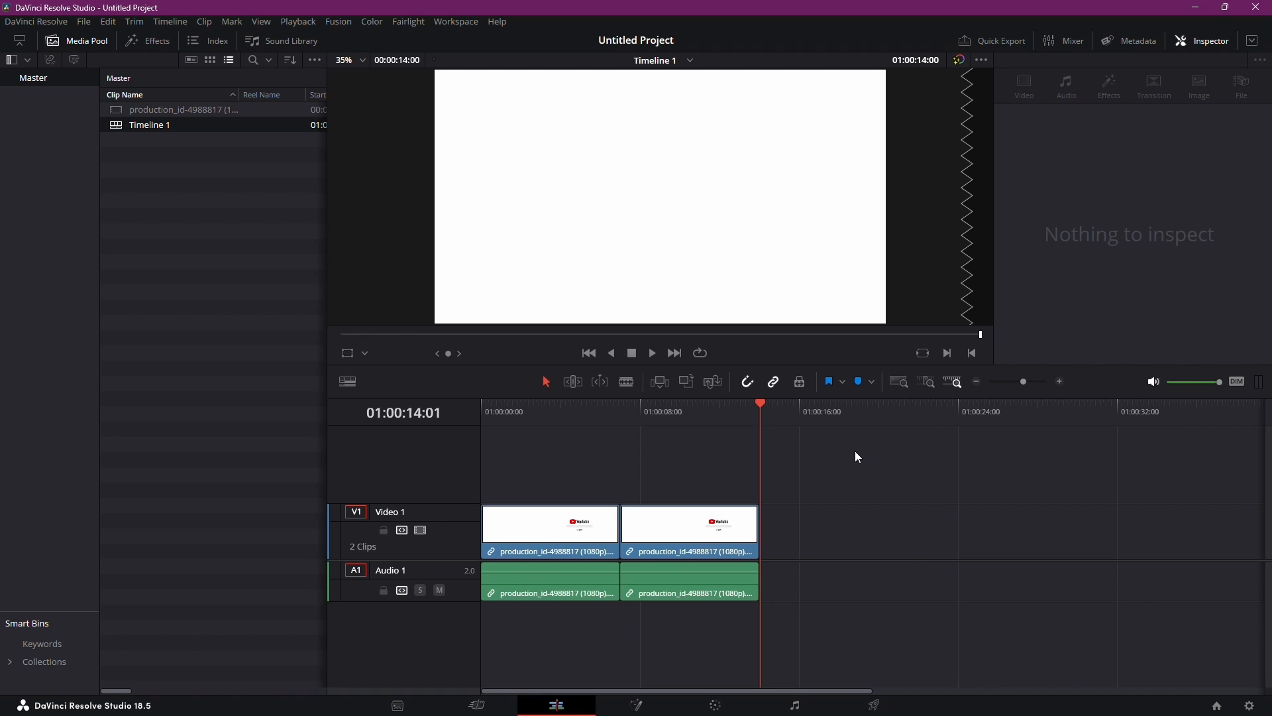
{"action": "key", "text": "Ctrl+z"}
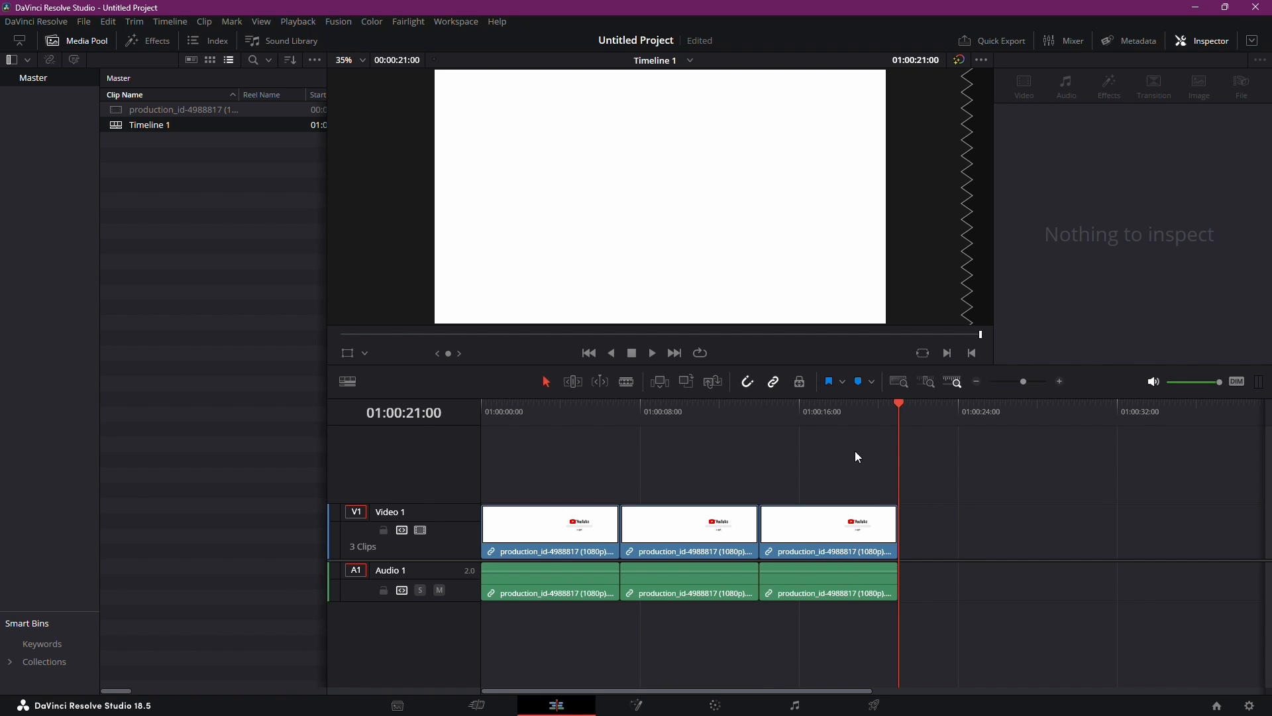
{"action": "key", "text": "Shift+Ctrl+Z"}
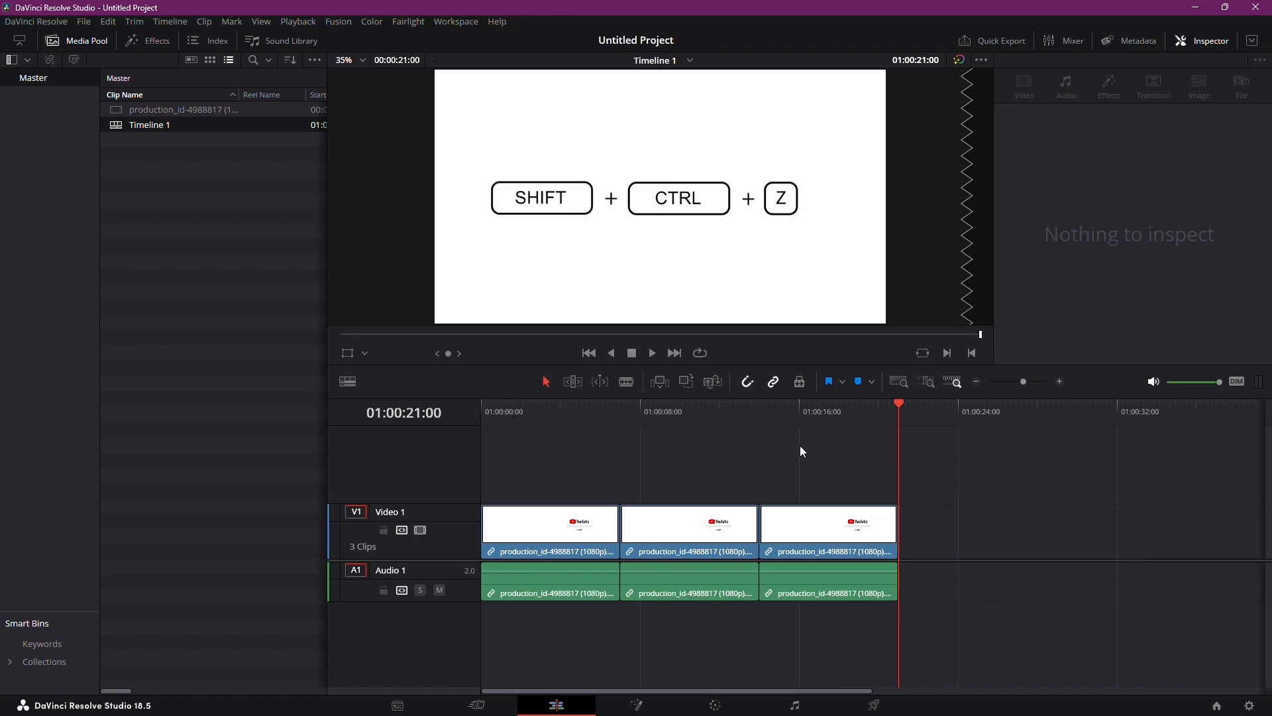